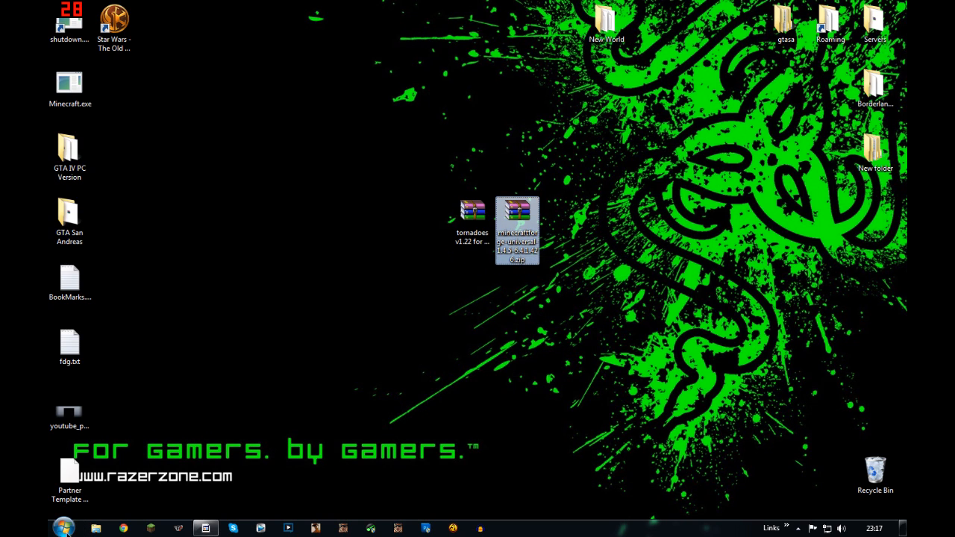
Step: Bring up the Start menu with its programs list and search box
{"action": "left_click", "coordinate": [62, 529]}
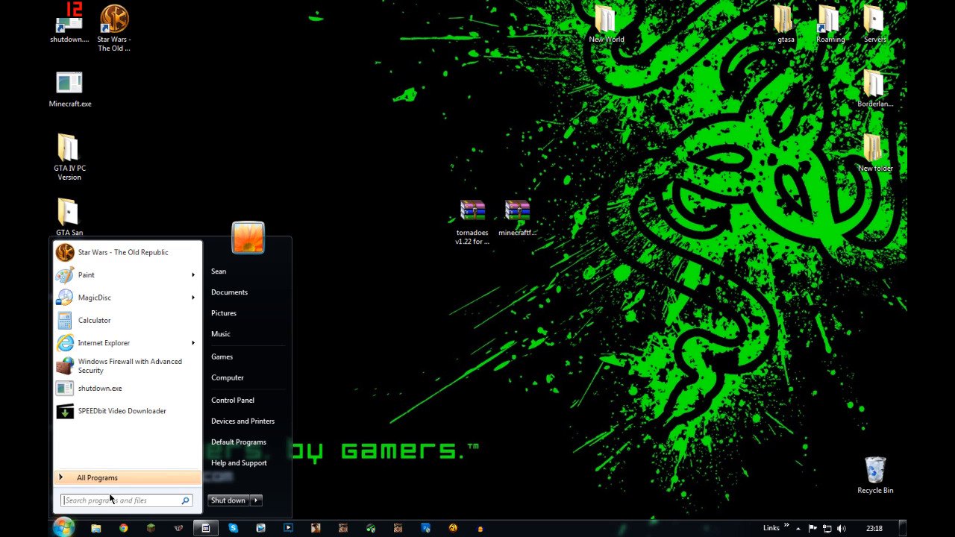
Step: Reach the .minecraft folder via a %appdata search and narrow the folder window
{"action": "type", "text": "%appd"}
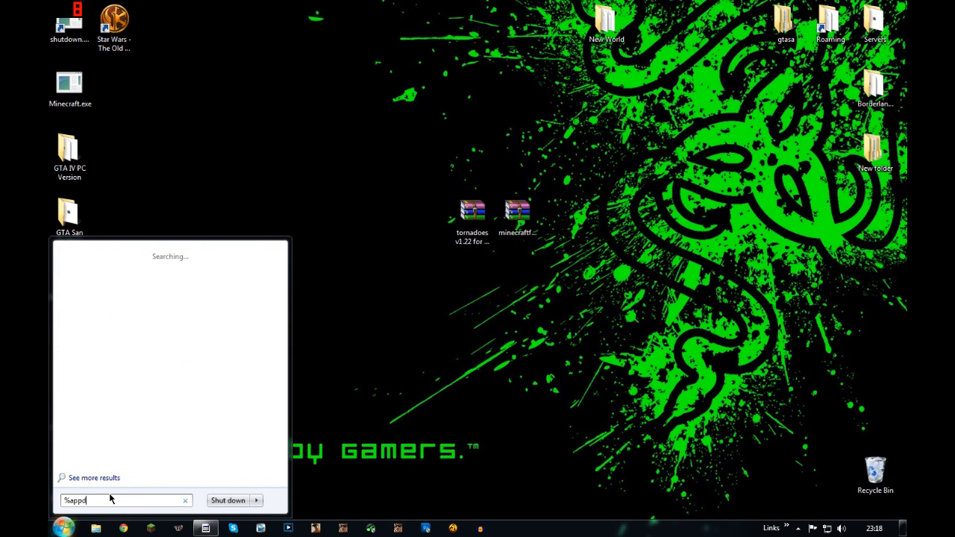
{"action": "key", "text": "enter"}
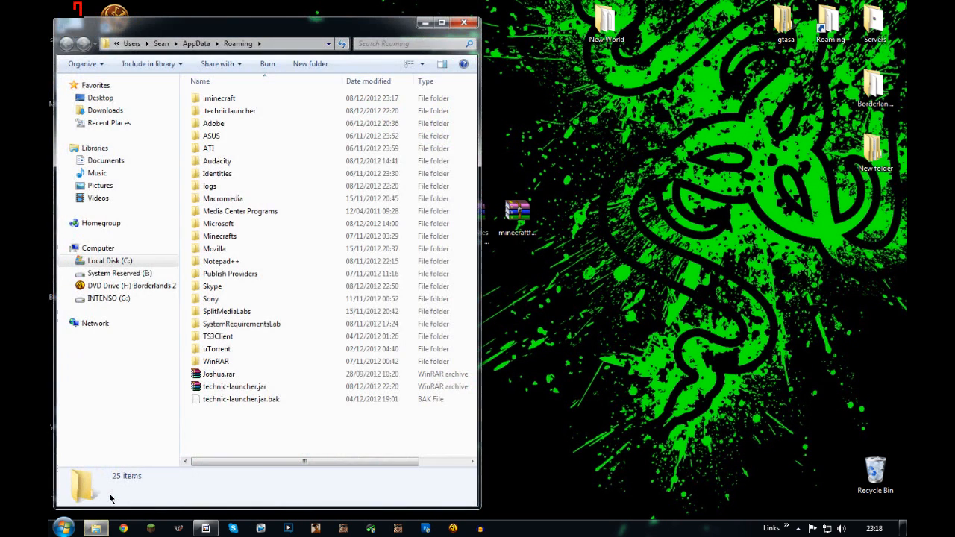
{"action": "left_click", "coordinate": [218, 98]}
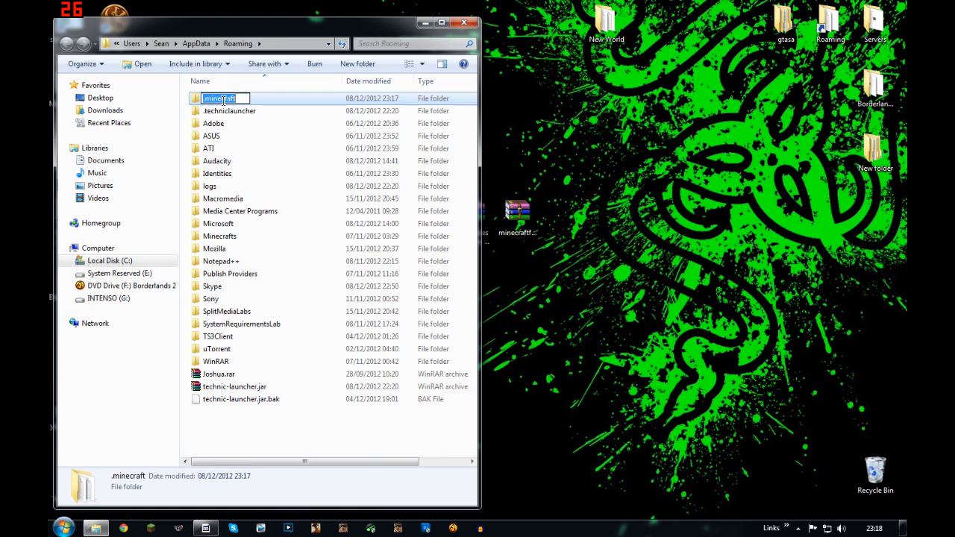
{"action": "double_click", "coordinate": [217, 99]}
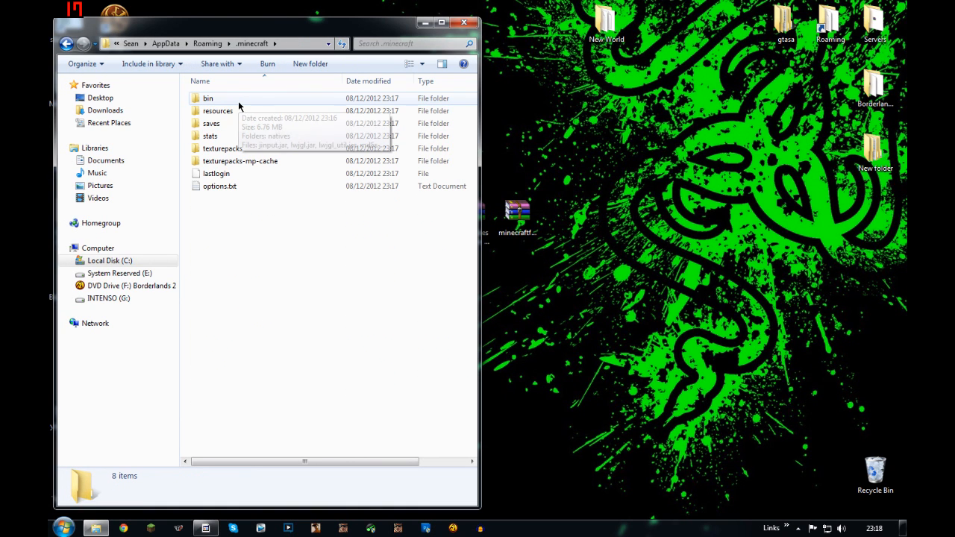
{"action": "left_click_drag", "start_coordinate": [261, 22], "coordinate": [551, 321]}
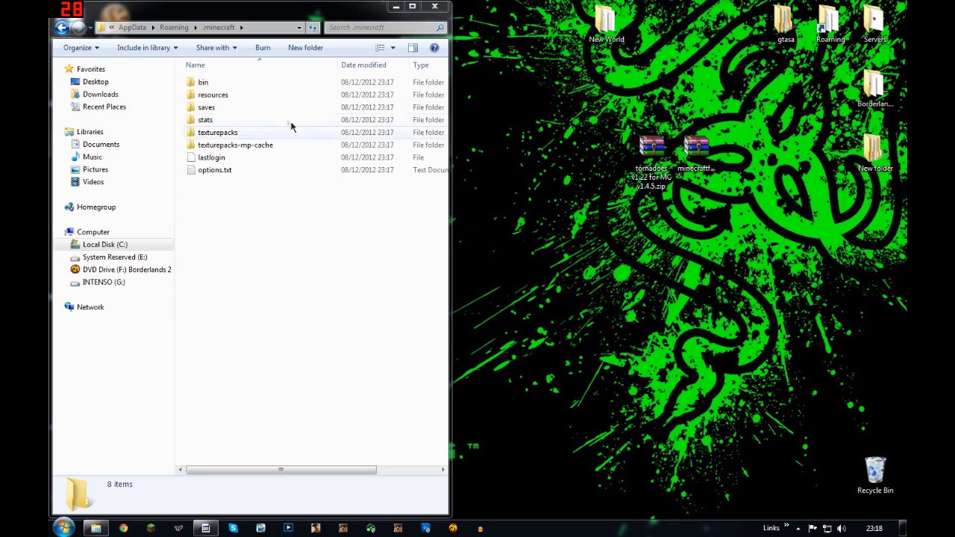
Step: Remove the META-INF folder from minecraft.jar inside the bin folder
{"action": "double_click", "coordinate": [203, 80]}
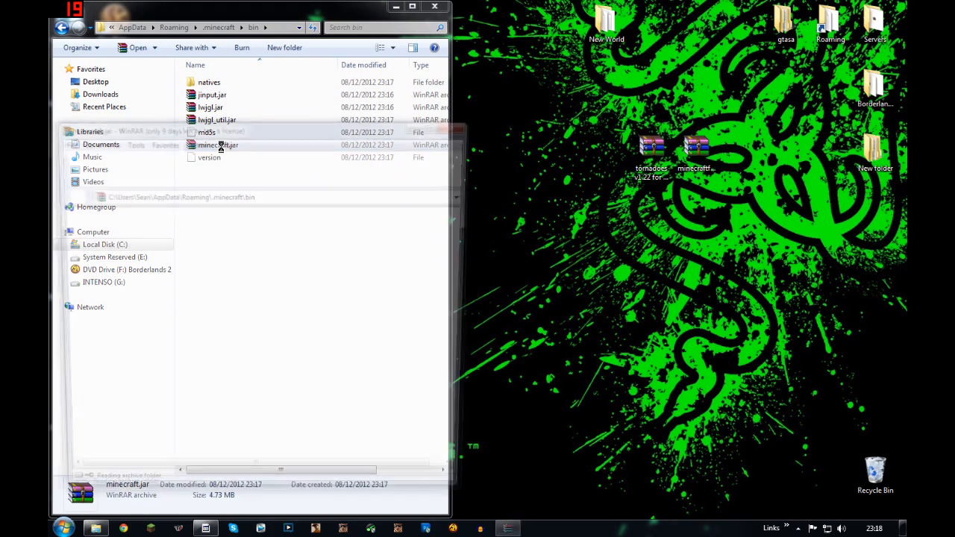
{"action": "double_click", "coordinate": [218, 145]}
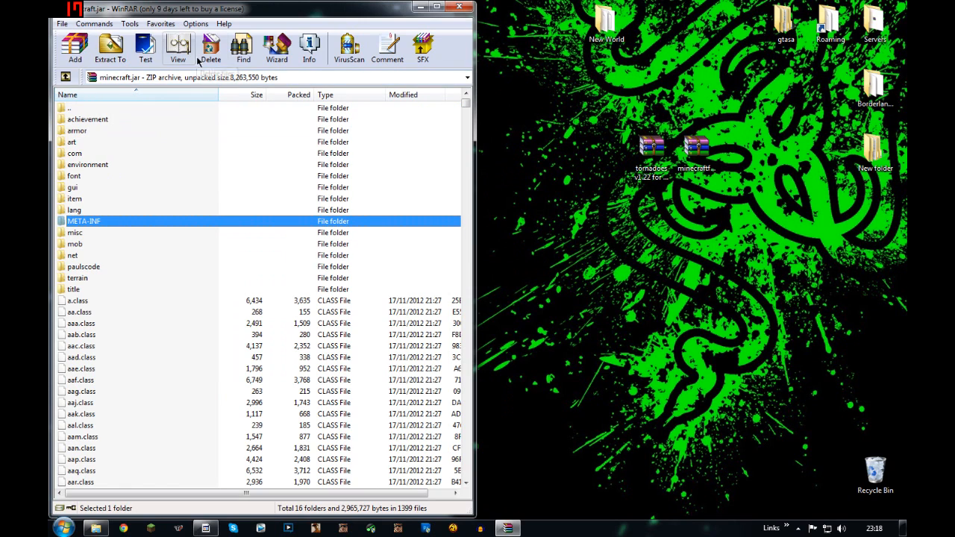
{"action": "left_click", "coordinate": [211, 47]}
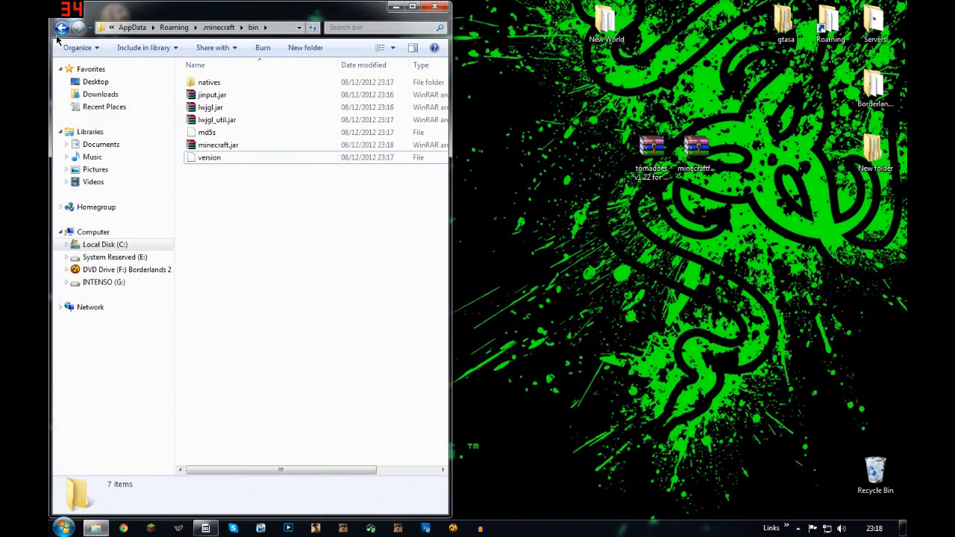
Step: Extract the tornadoes zip into .minecraft, check the new mods folder with CoroAI and Weather zips, and close Explorer
{"action": "left_click", "coordinate": [62, 27]}
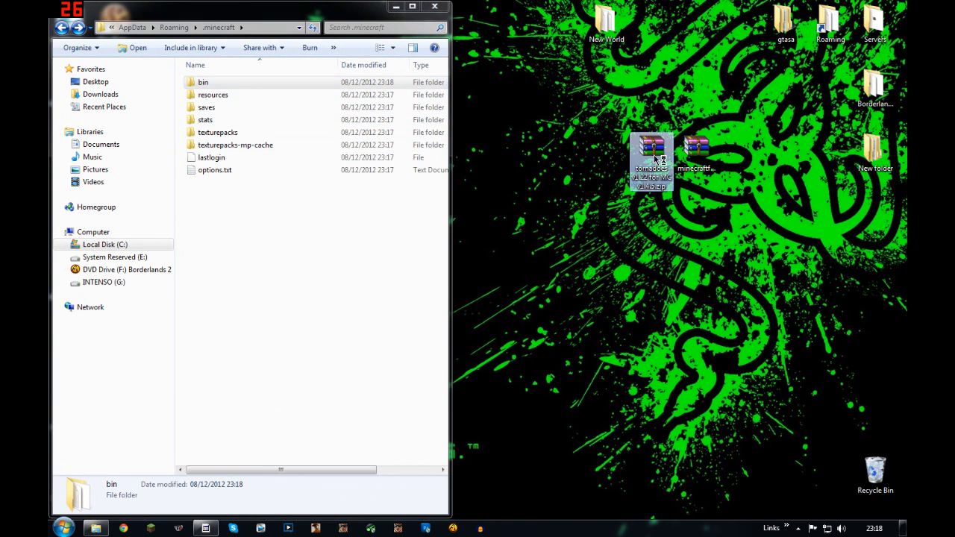
{"action": "double_click", "coordinate": [650, 146]}
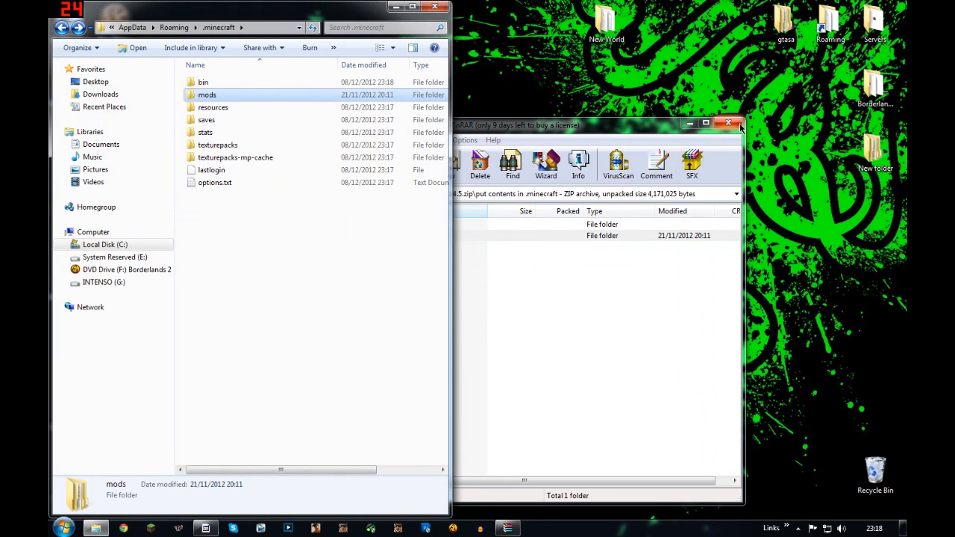
{"action": "left_click", "coordinate": [729, 123]}
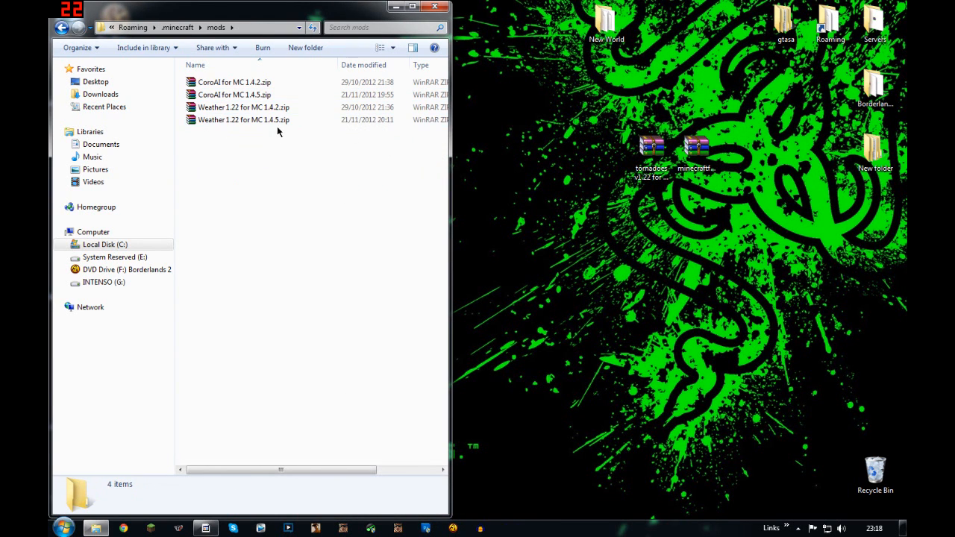
{"action": "left_click", "coordinate": [244, 108]}
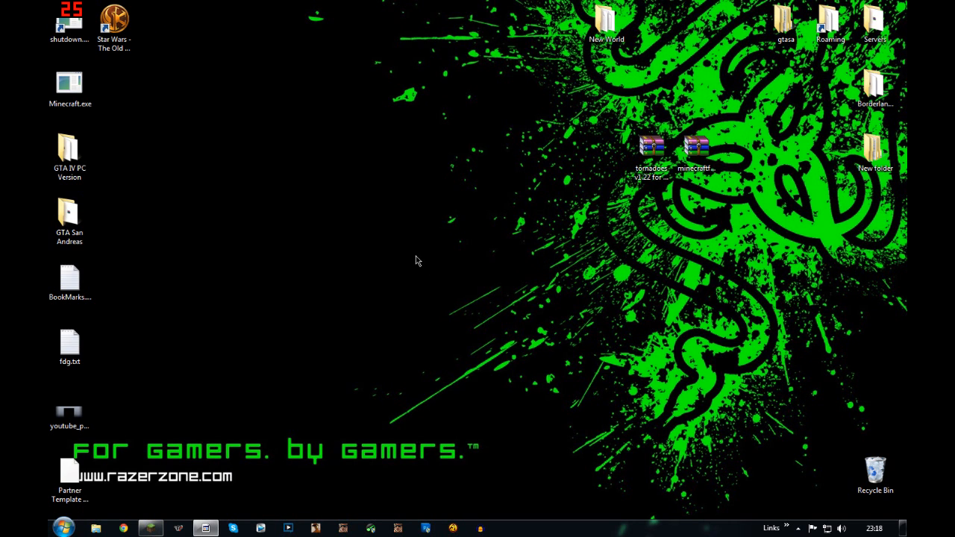
Step: Launch Minecraft.exe from the desktop and enlarge the game window
{"action": "double_click", "coordinate": [68, 82]}
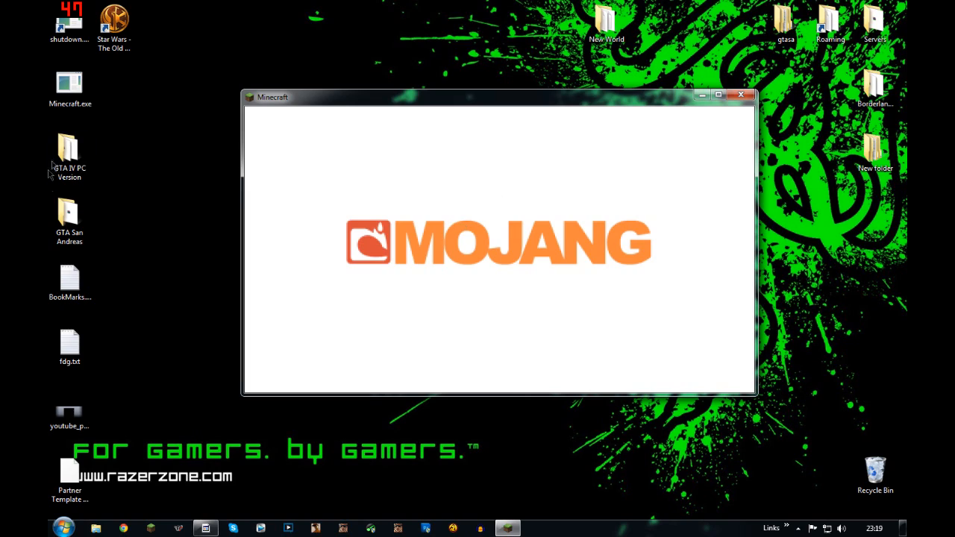
{"action": "left_click", "coordinate": [69, 82]}
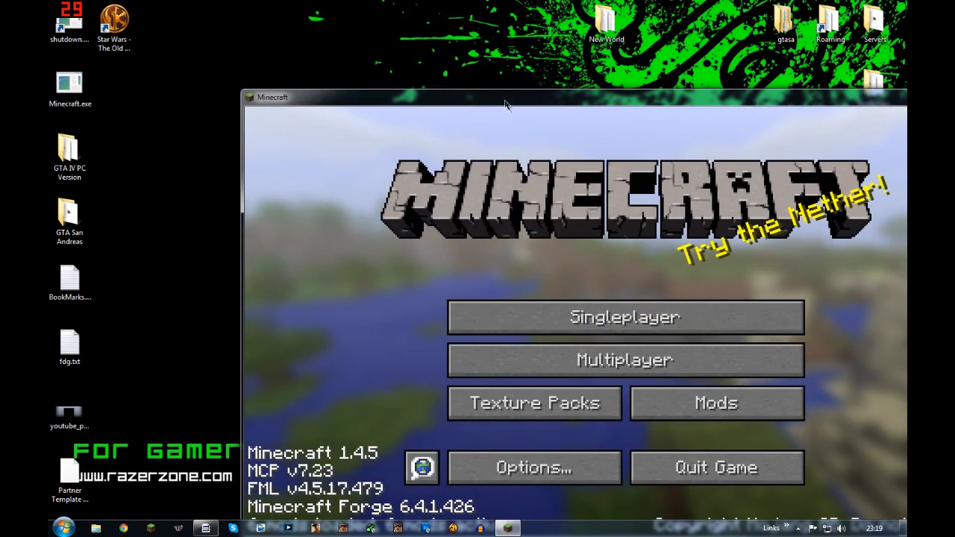
{"action": "left_click", "coordinate": [533, 469]}
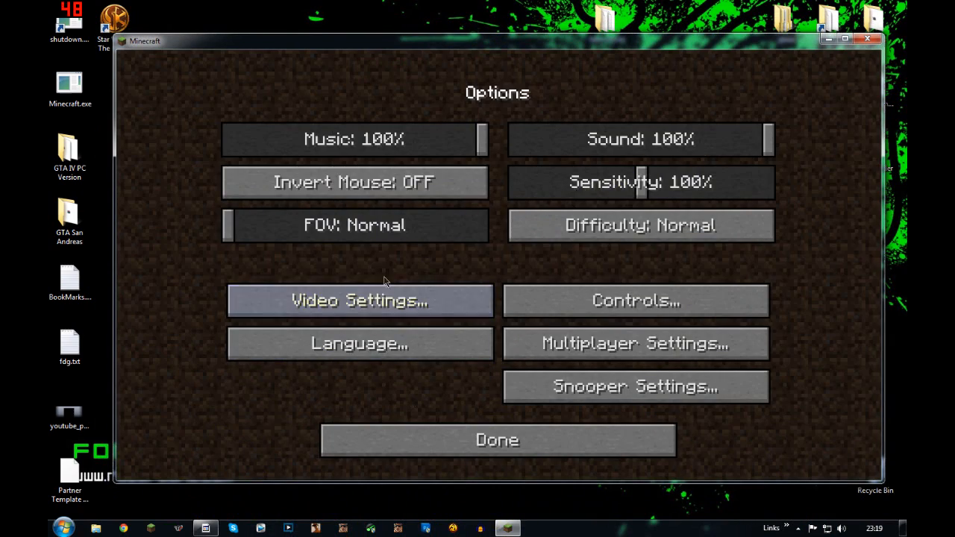
{"action": "left_click", "coordinate": [358, 301]}
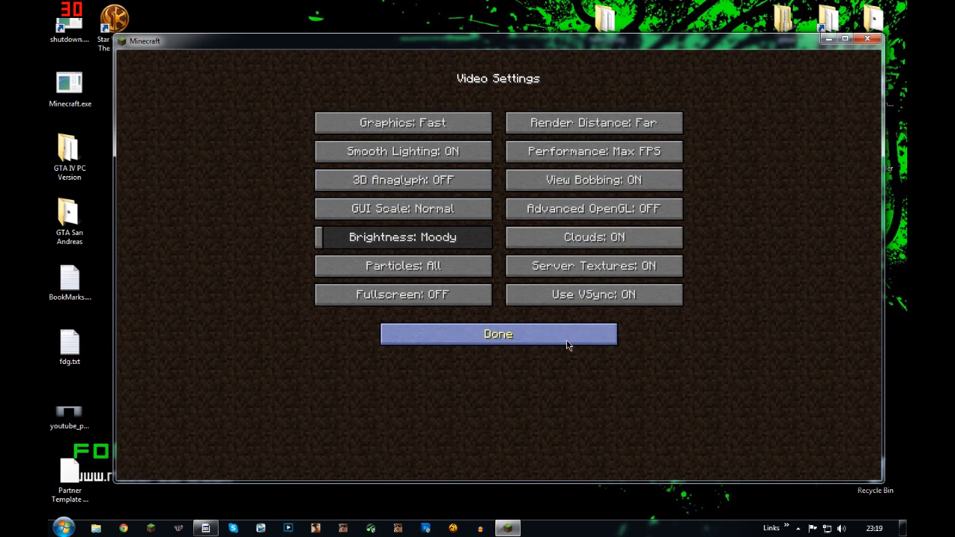
{"action": "left_click", "coordinate": [498, 334]}
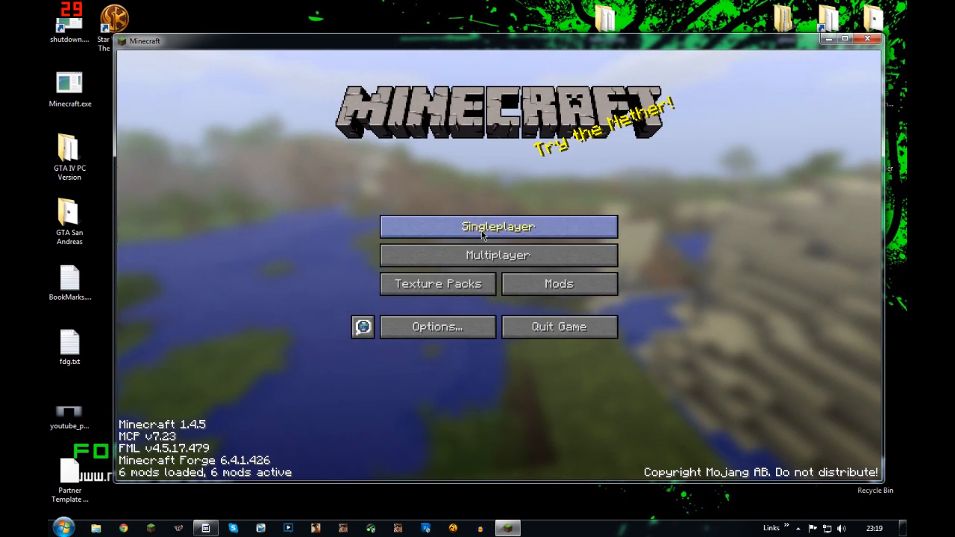
{"action": "left_click", "coordinate": [498, 227]}
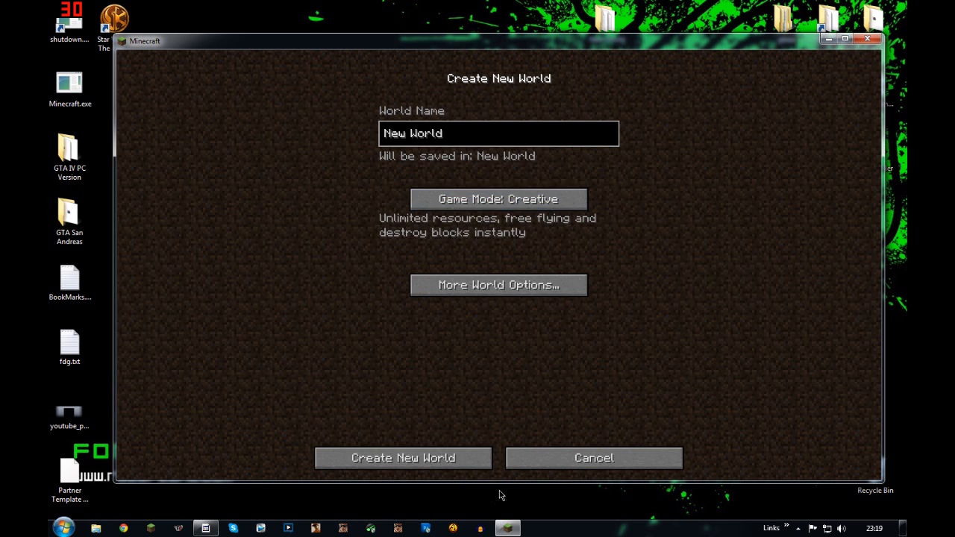
{"action": "left_click", "coordinate": [403, 457]}
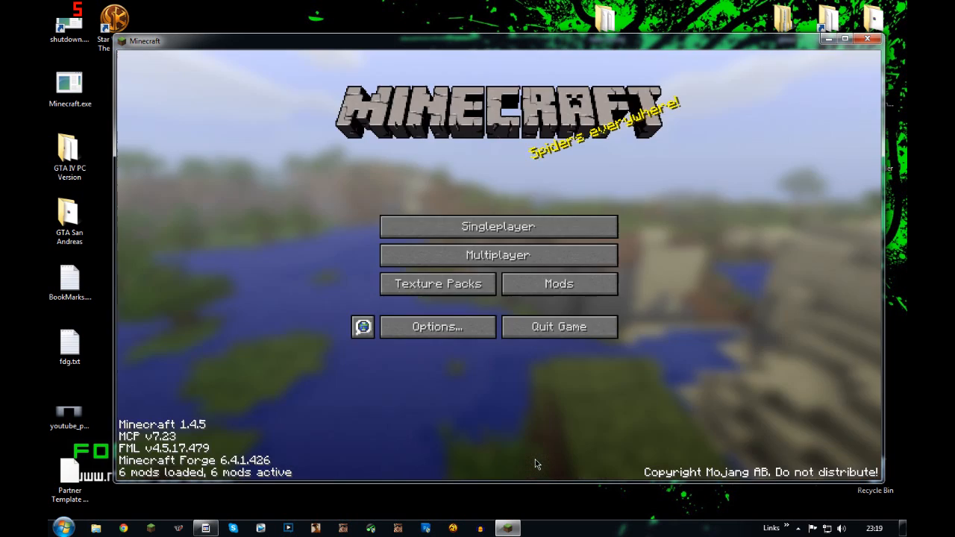
Step: Enter the creative world and show the Miscellaneous inventory tab listing the Tornado Siren
{"action": "left_click", "coordinate": [498, 227]}
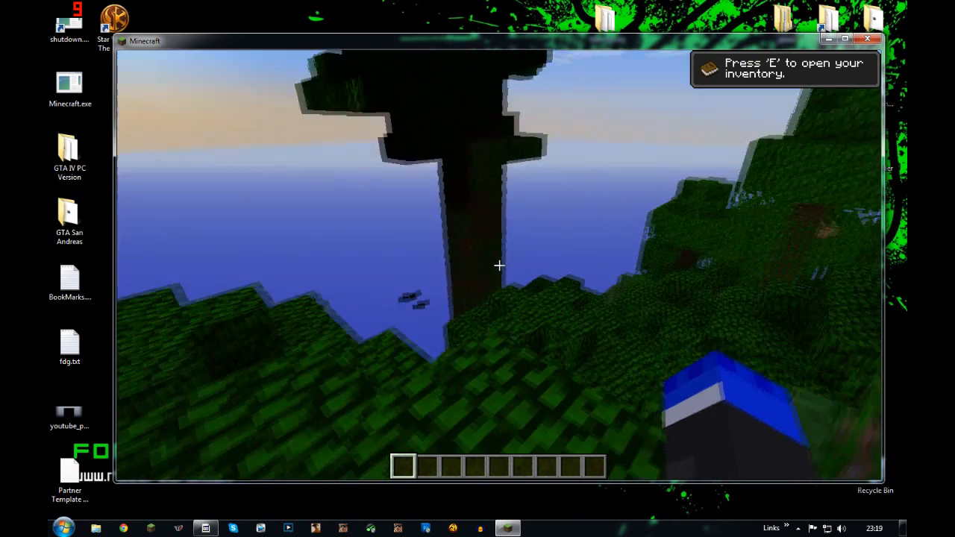
{"action": "key", "text": "e"}
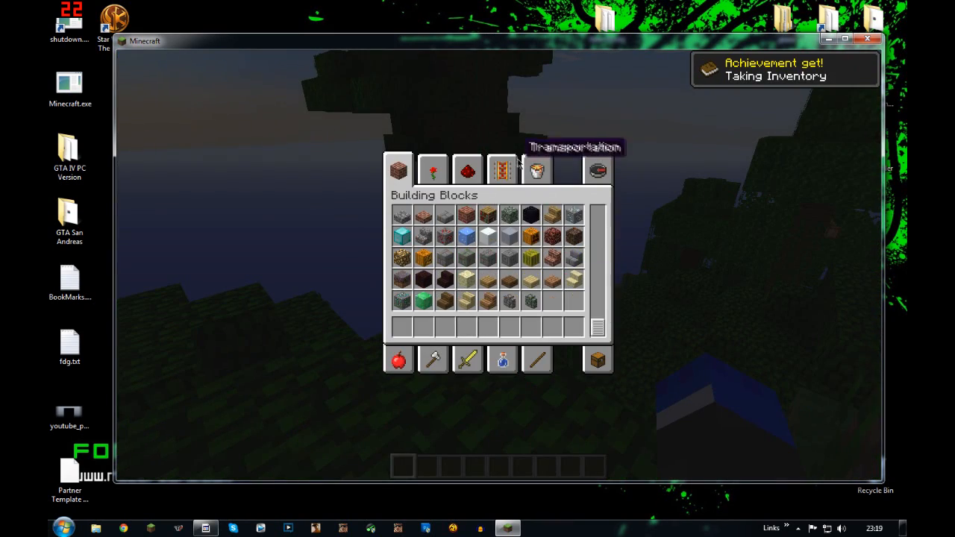
{"action": "left_click", "coordinate": [537, 170]}
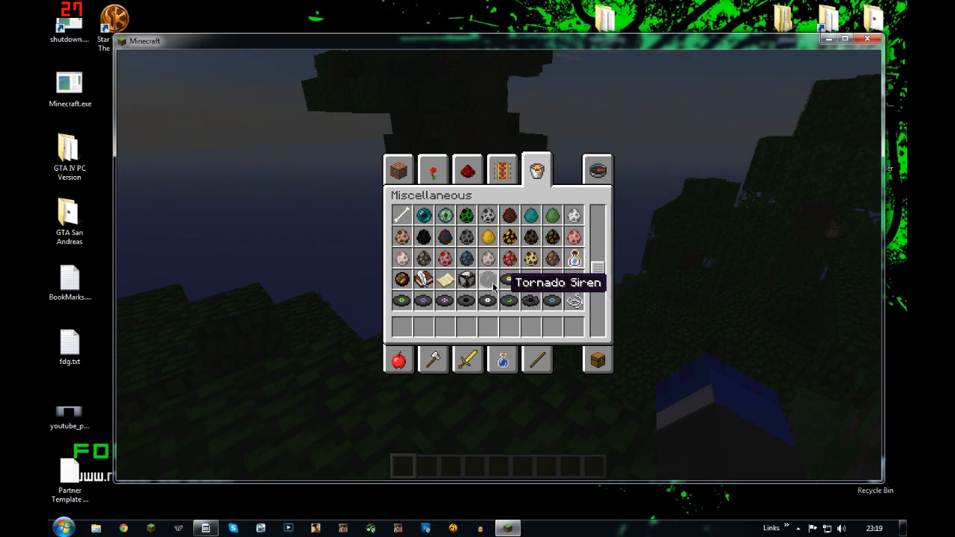